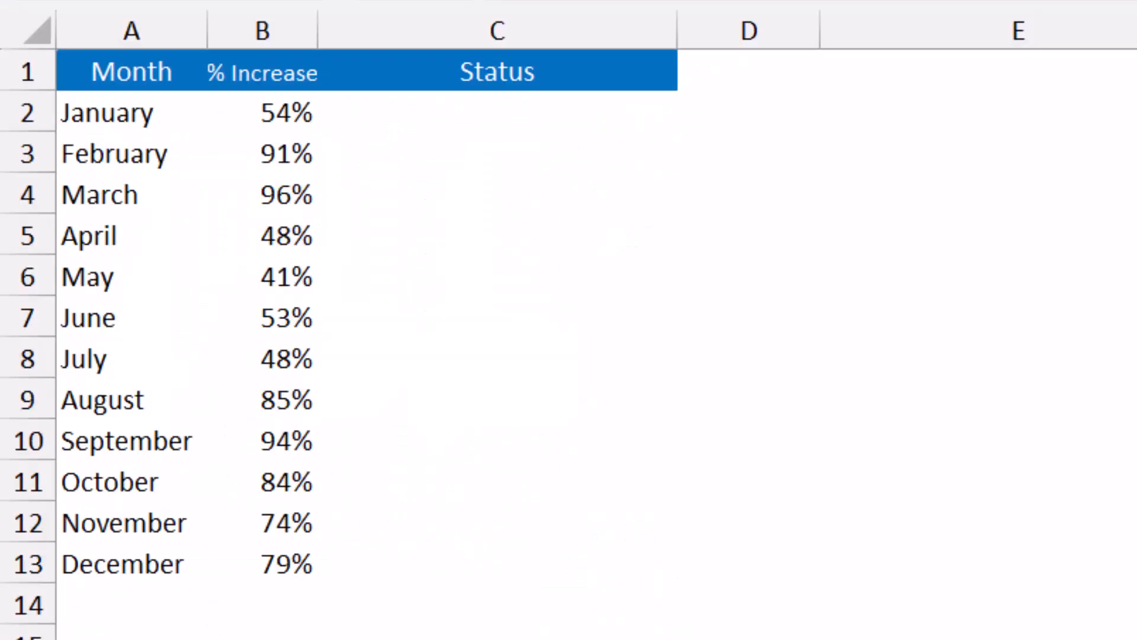
Type =REPT("–",B2*20) in C2, inserting the dash from the symbol picker.
click(497, 113)
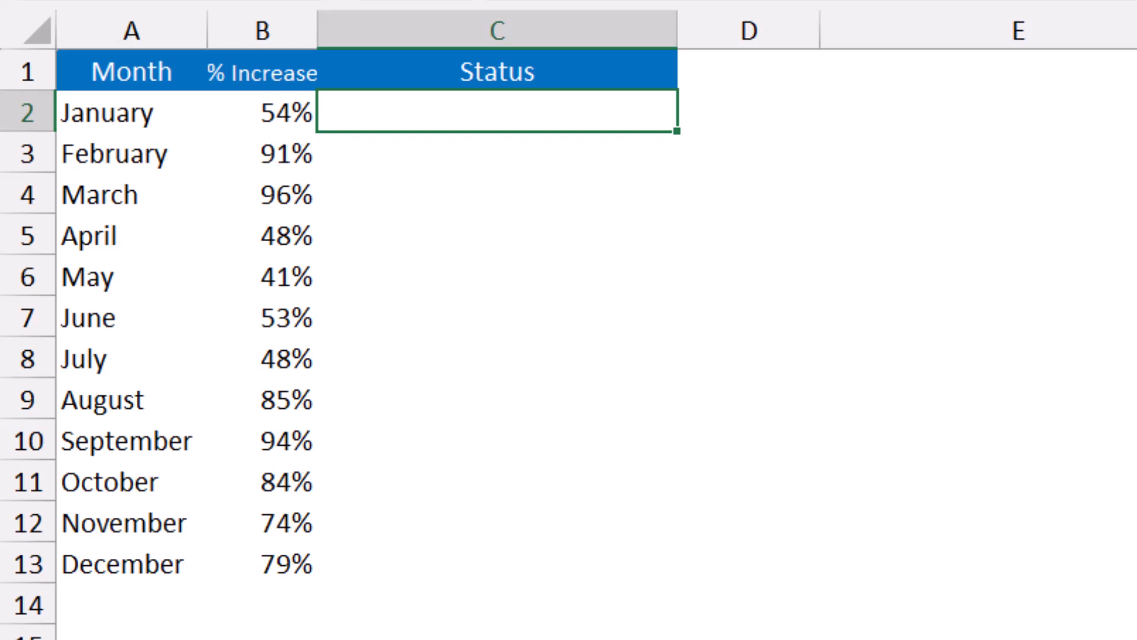
text(=REPT()
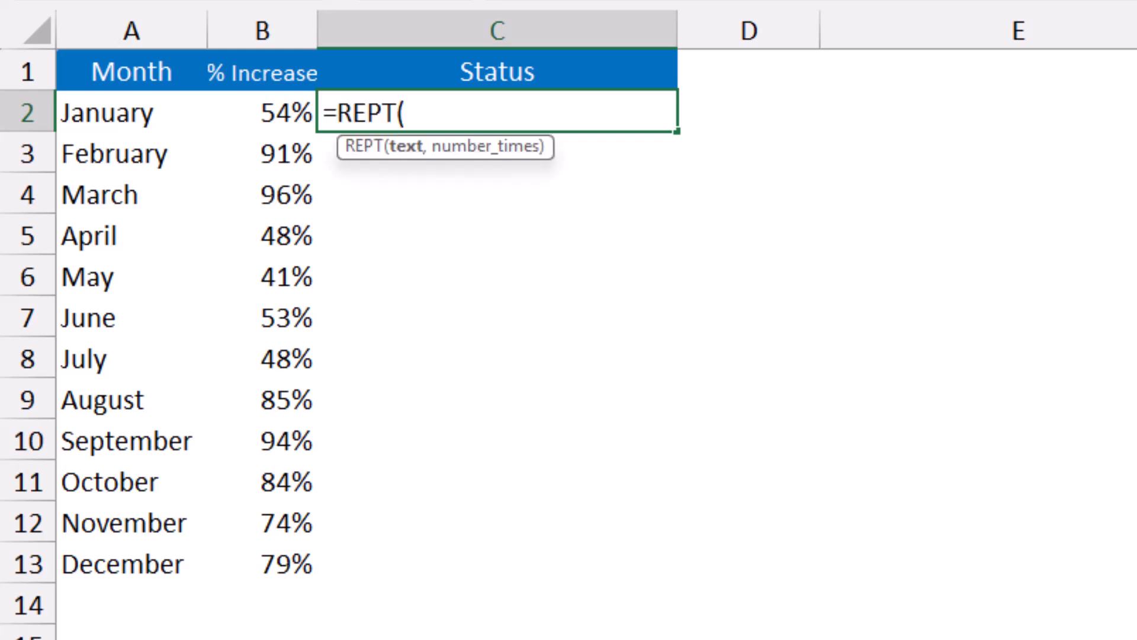
text(")
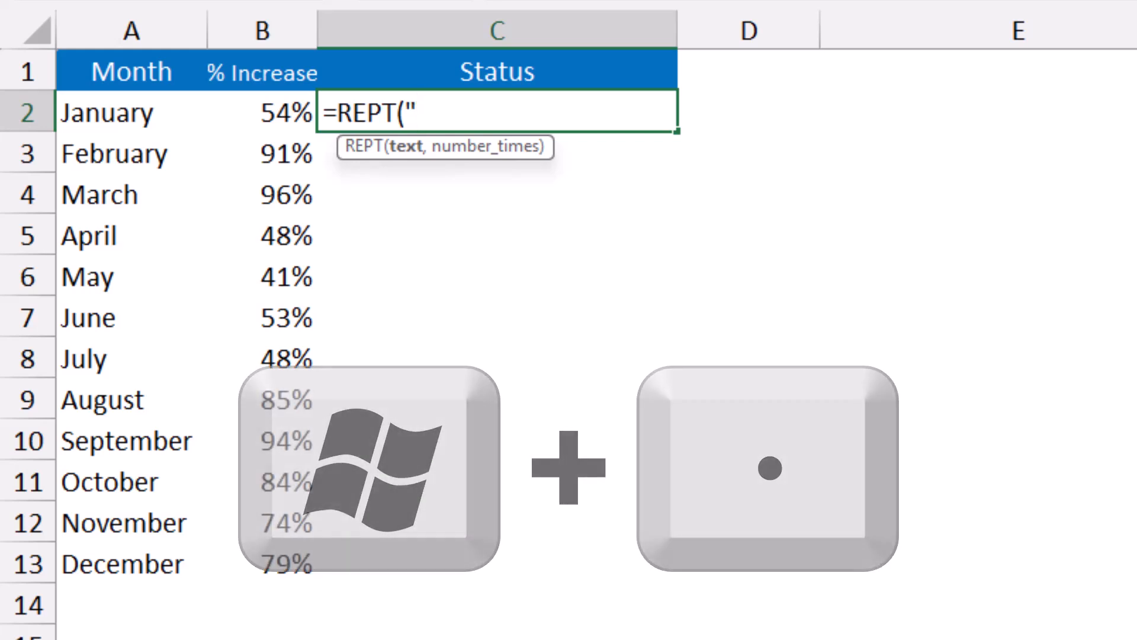
key(Win+.)
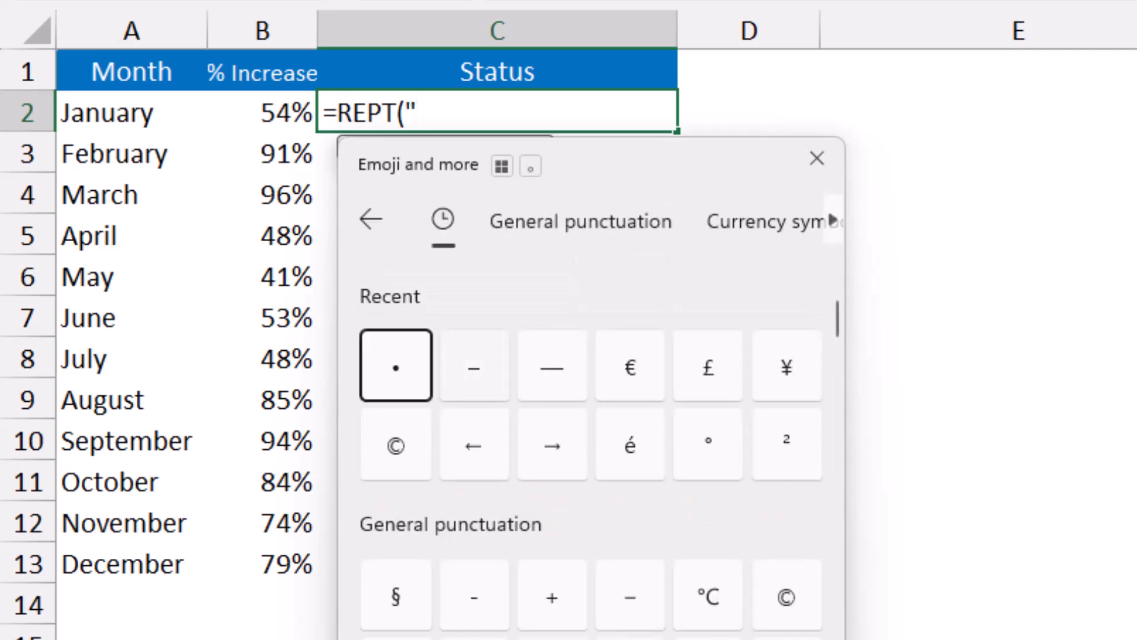
click(474, 365)
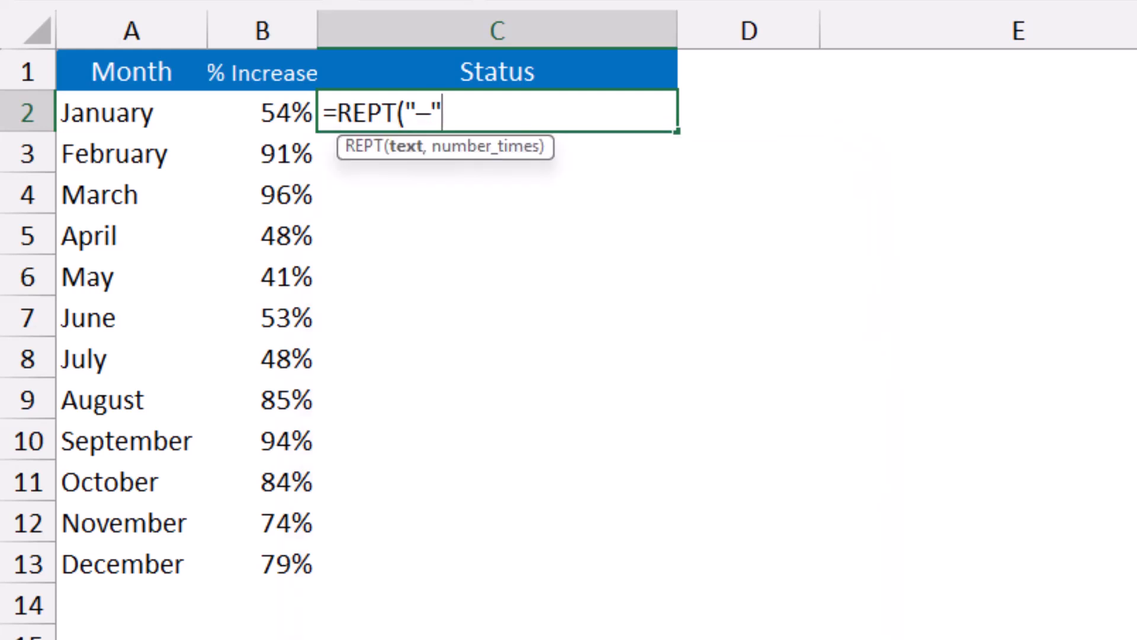
text(,)
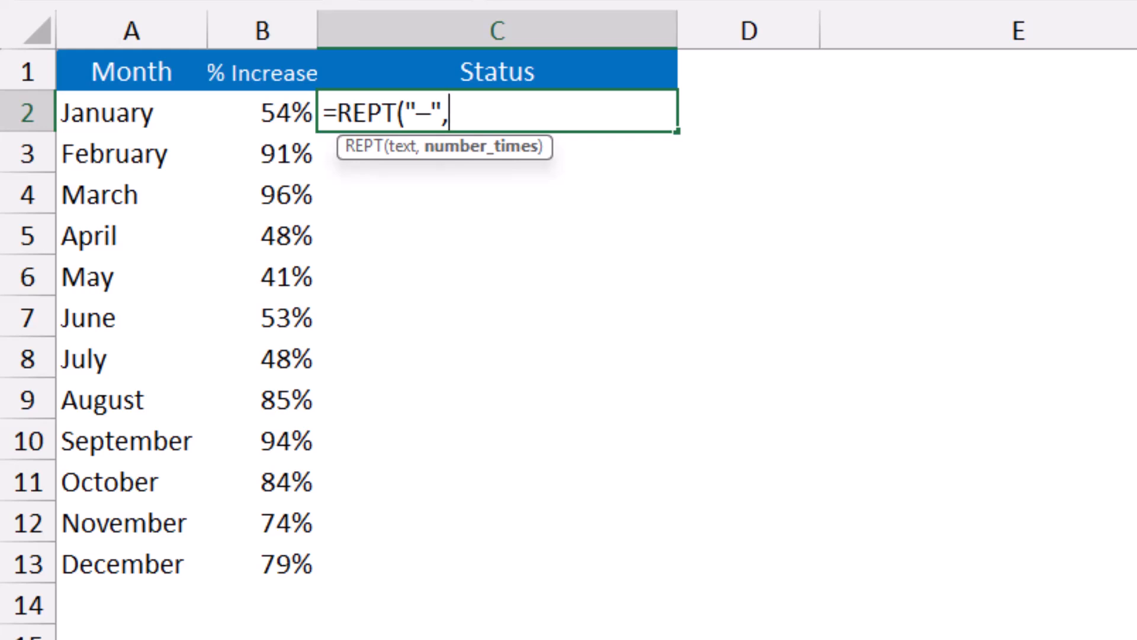
click(261, 112)
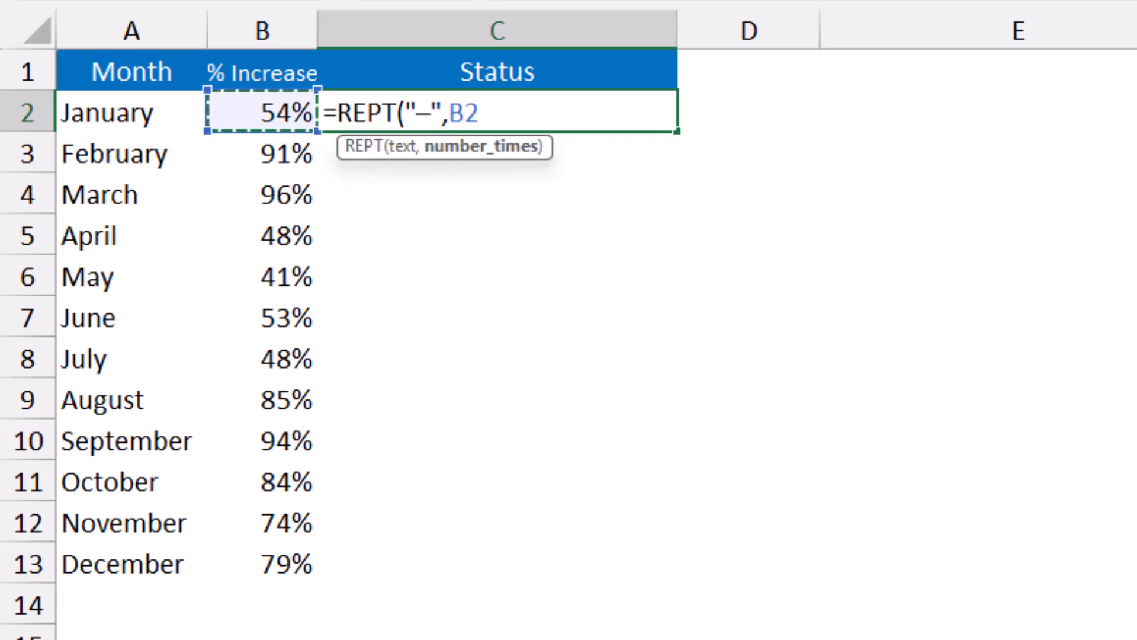
text(*20)
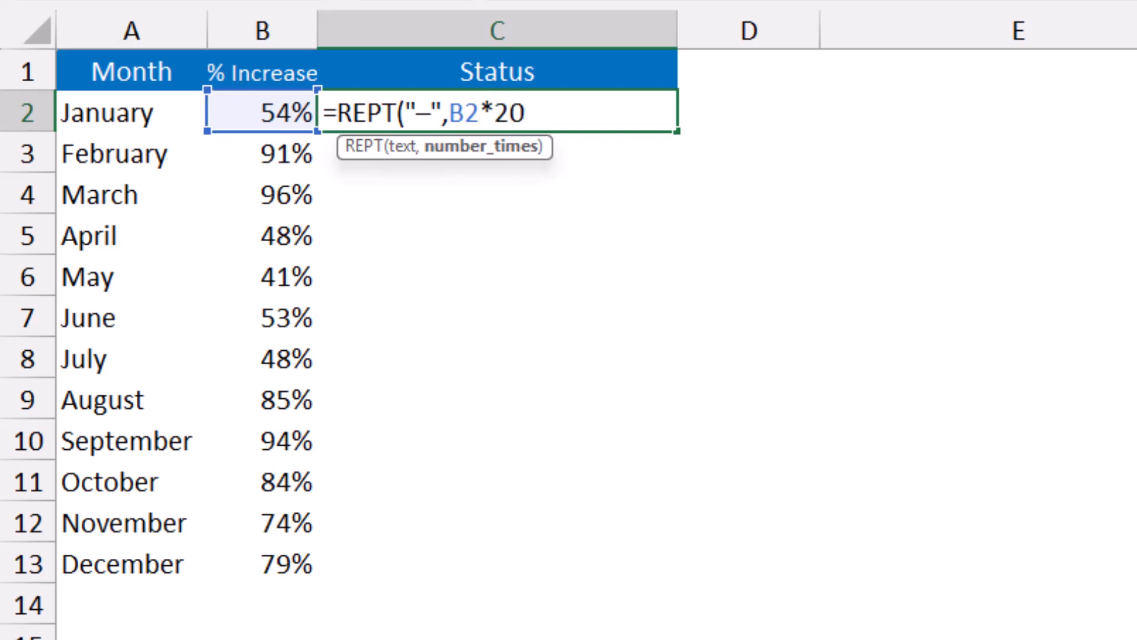
text())
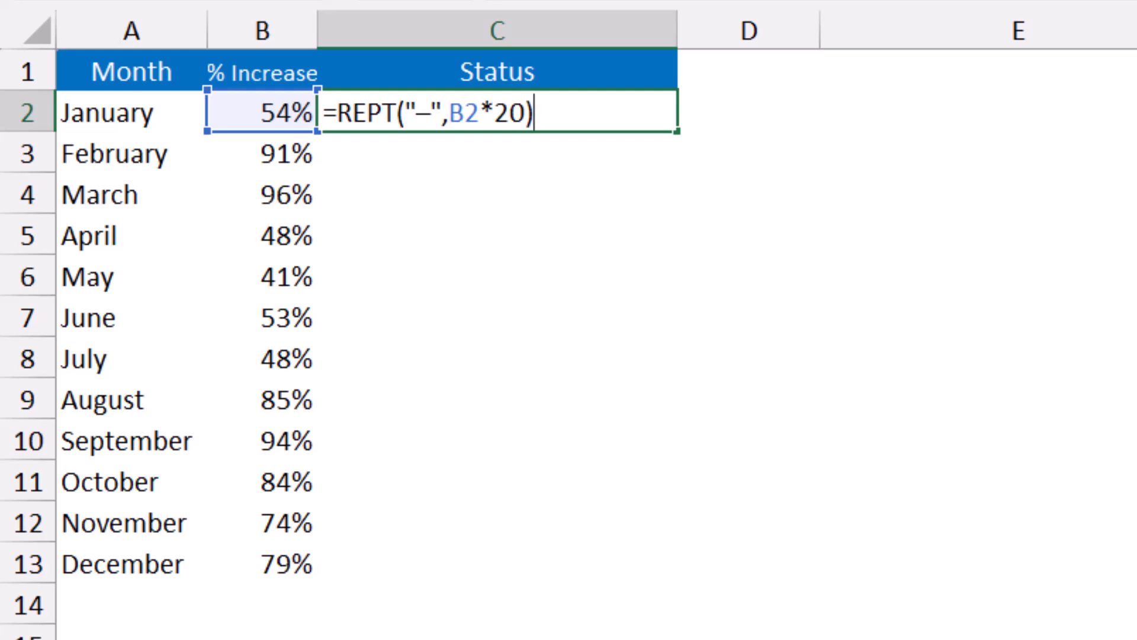
Append a bullet and B2*100 with a % sign to the C2 formula and commit it.
text(&)
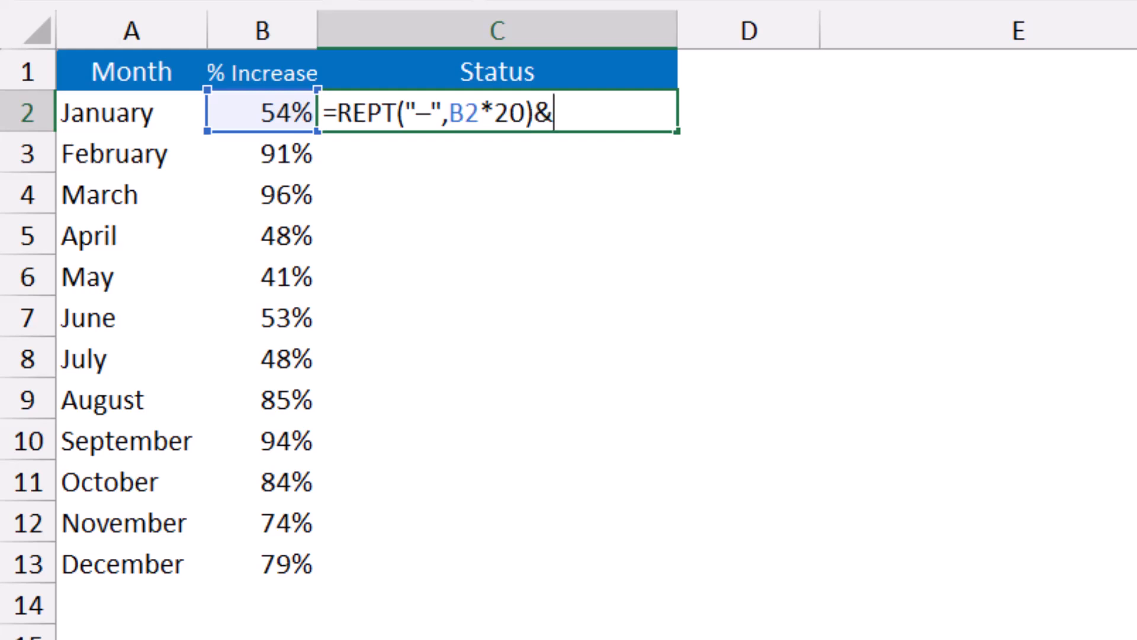
text(")
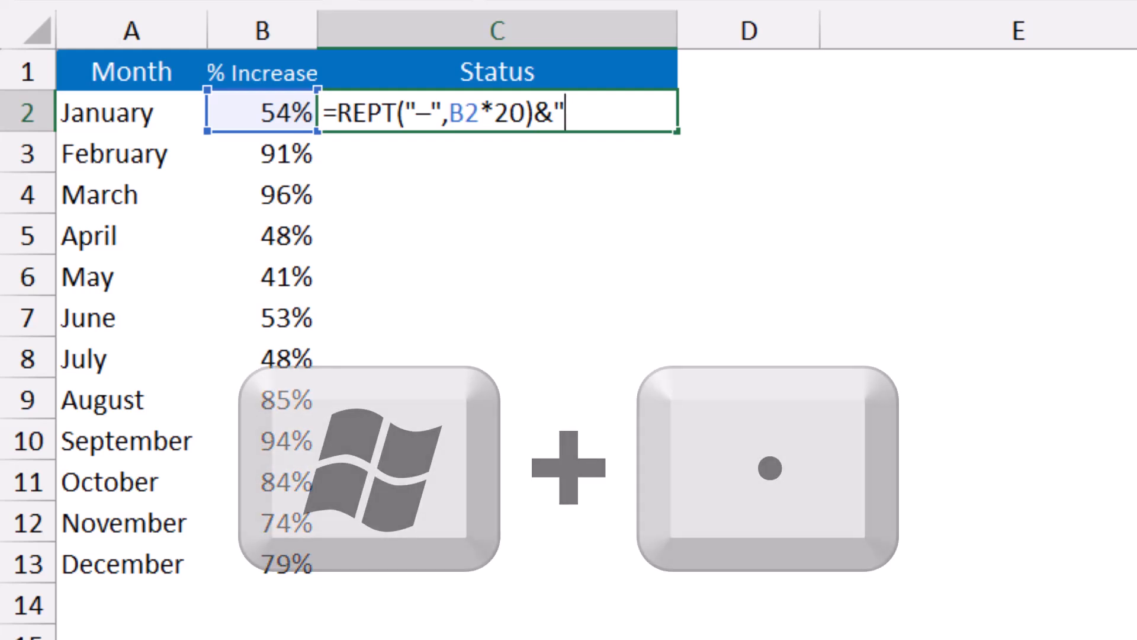
key(Win+.)
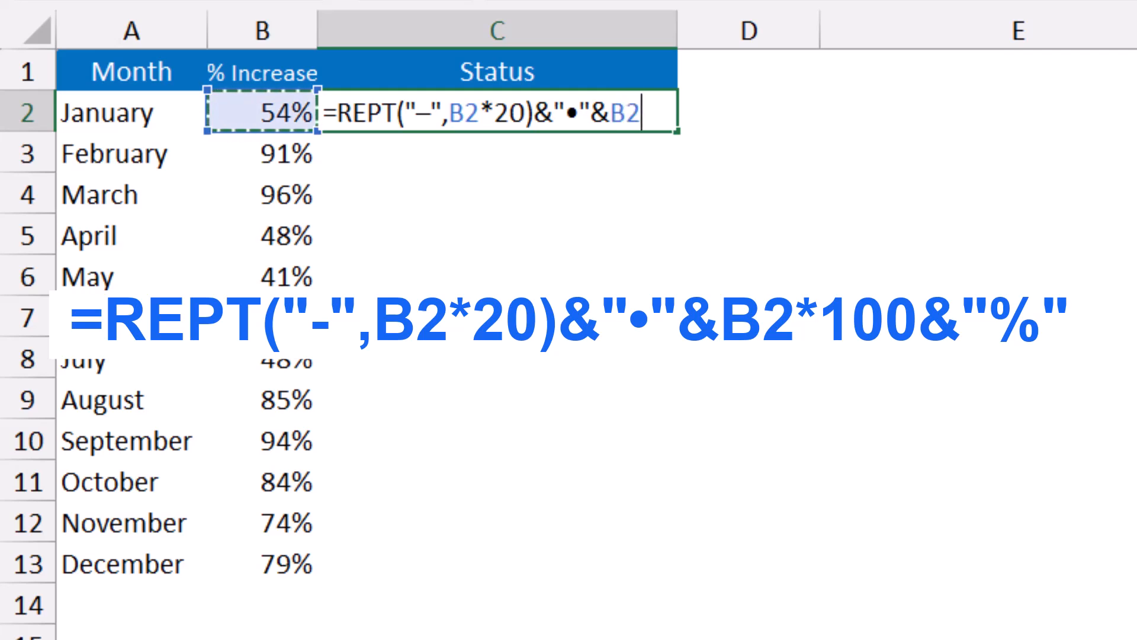
text(*100)
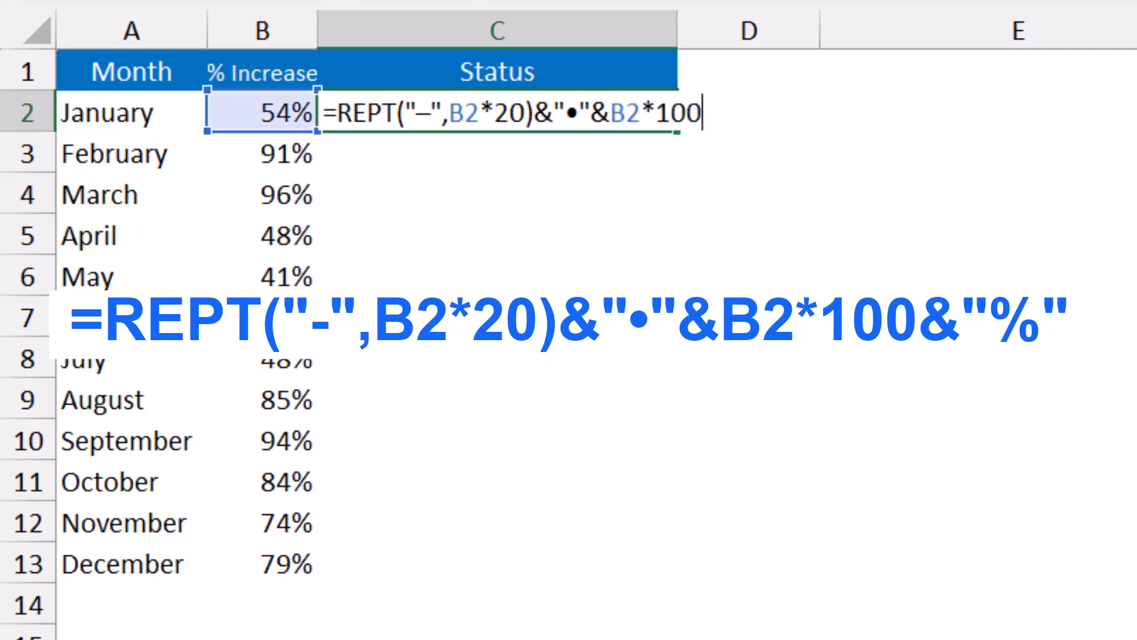
text(&)
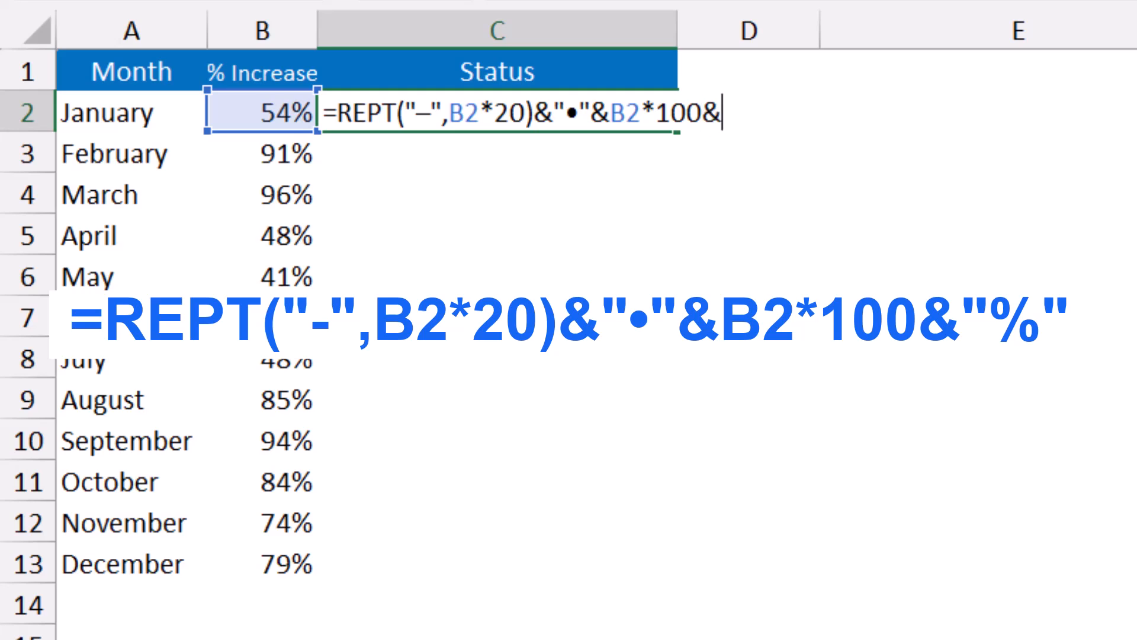
text("%)
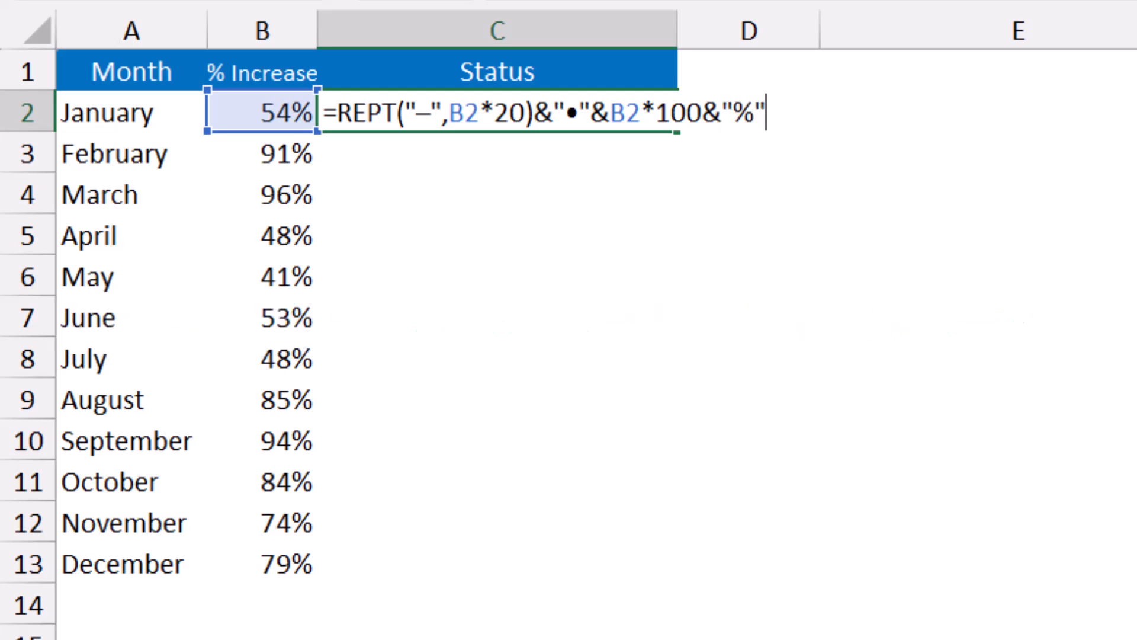
key(Return)
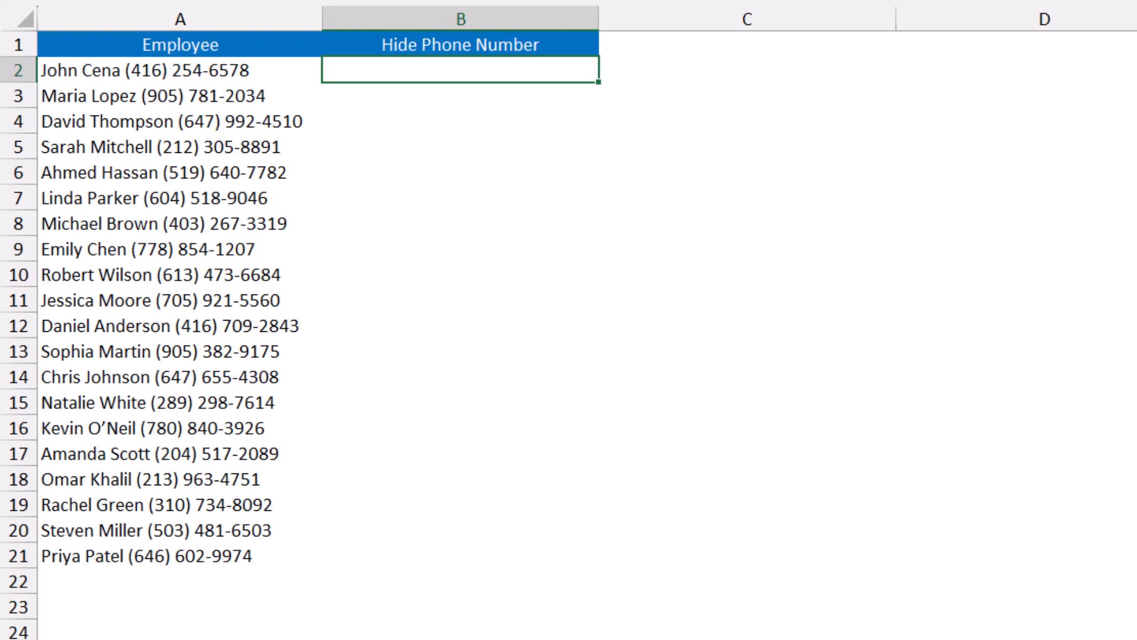
Type =REGEXREPLACE(A2,"[0-9]","*") in B2 to mask the phone digits.
text(=REGEXREPLACE(A2)
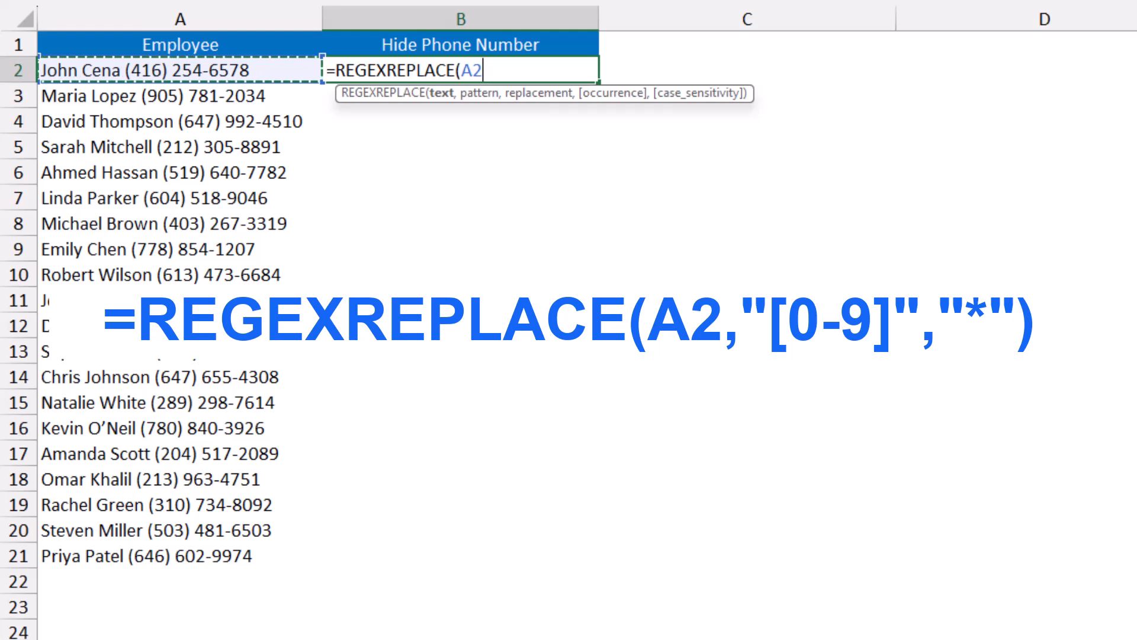
text(,)
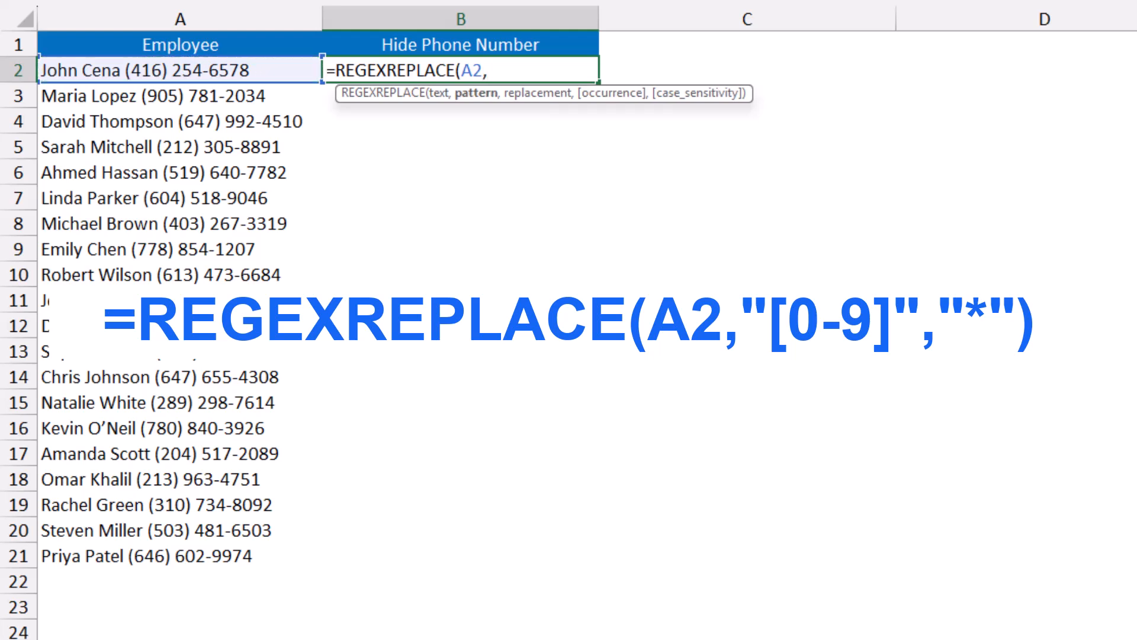
text("[0-9]",)
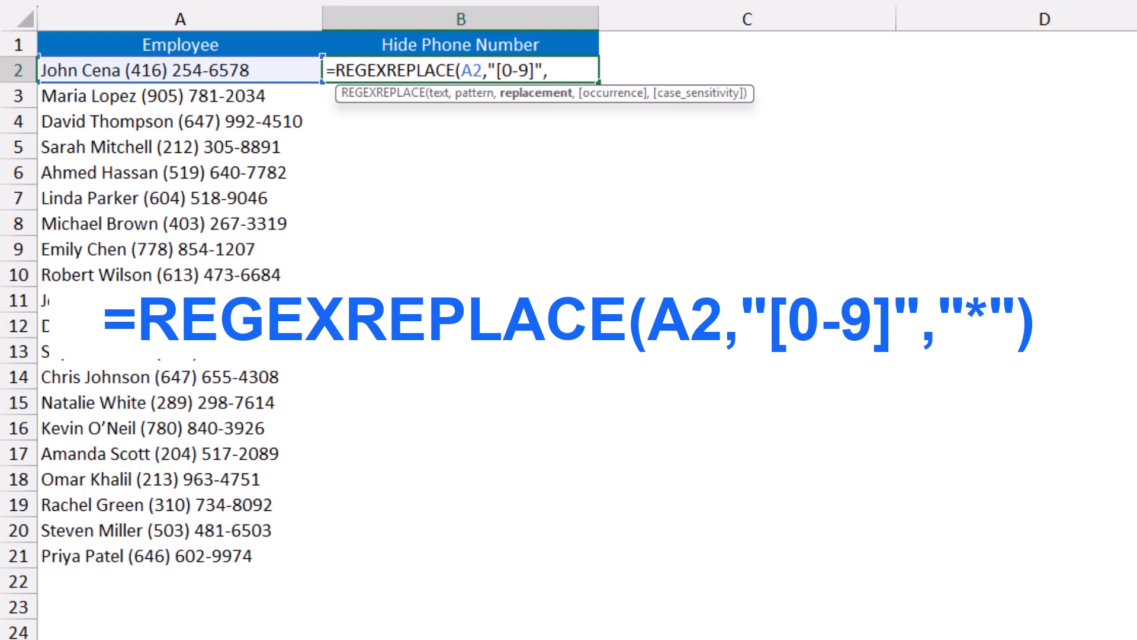
text("*")
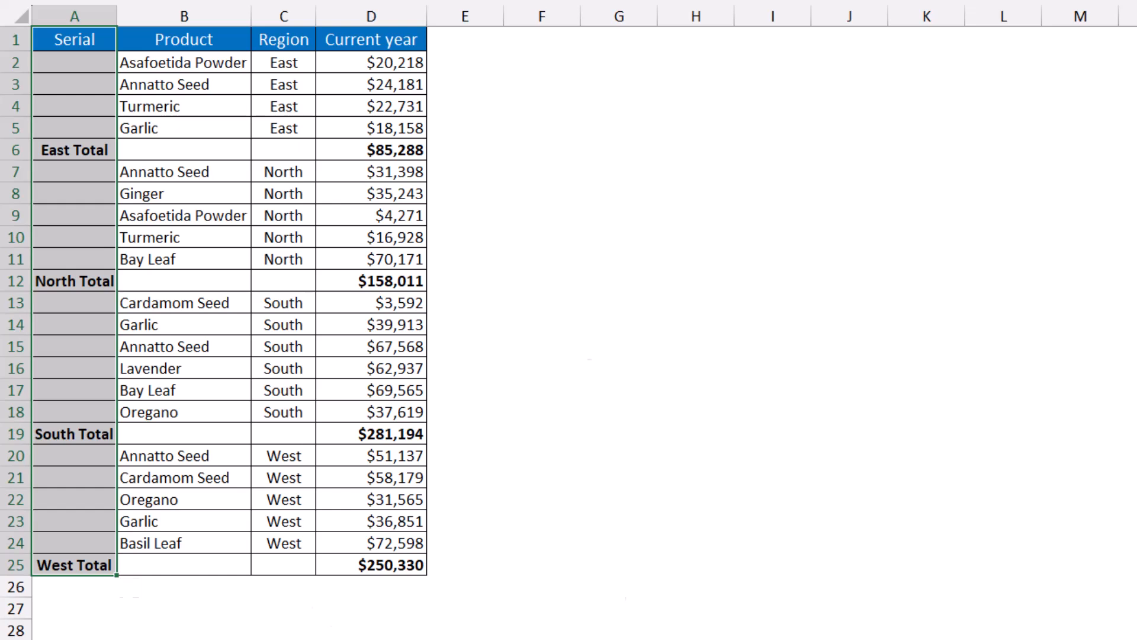
Select only the blank cells in the Serial column via Go To Special, Blanks.
key(f5)
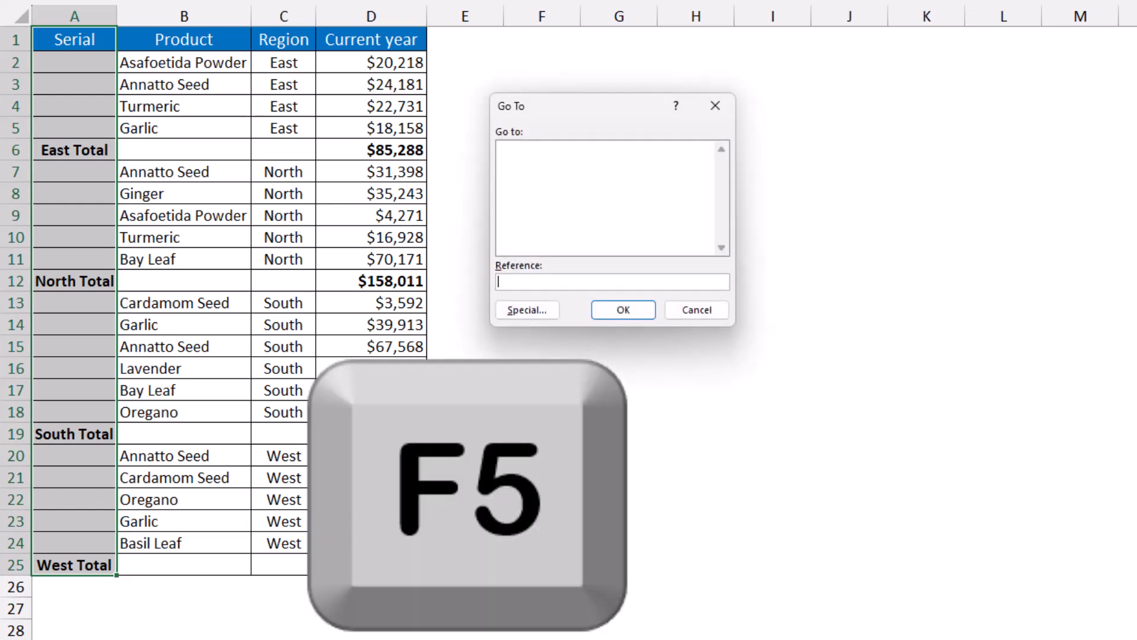
click(526, 310)
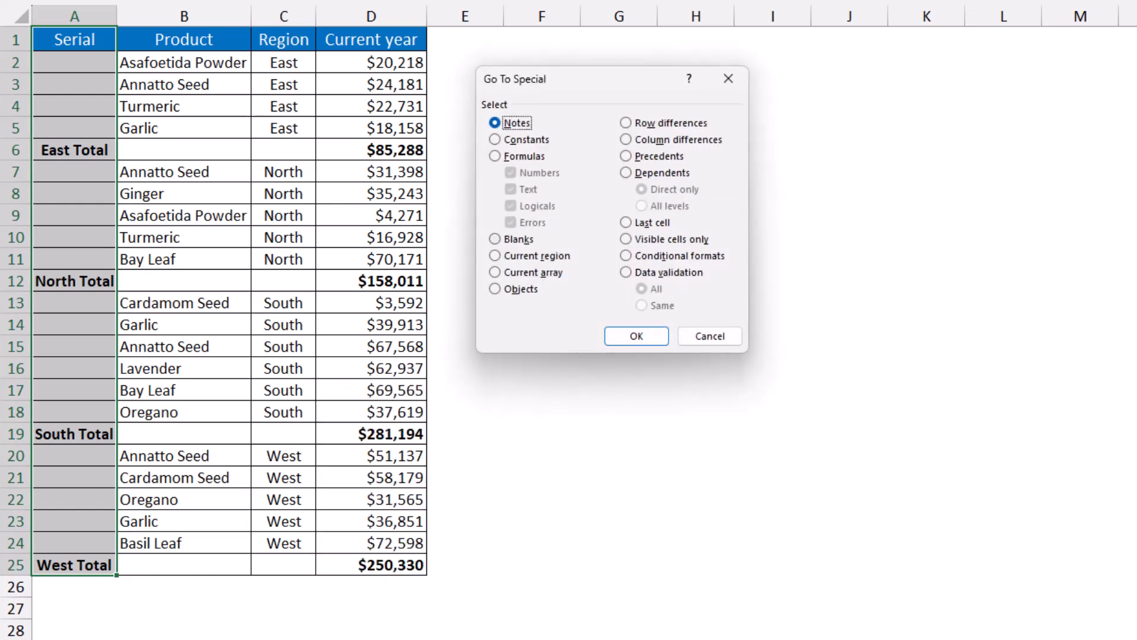
click(495, 239)
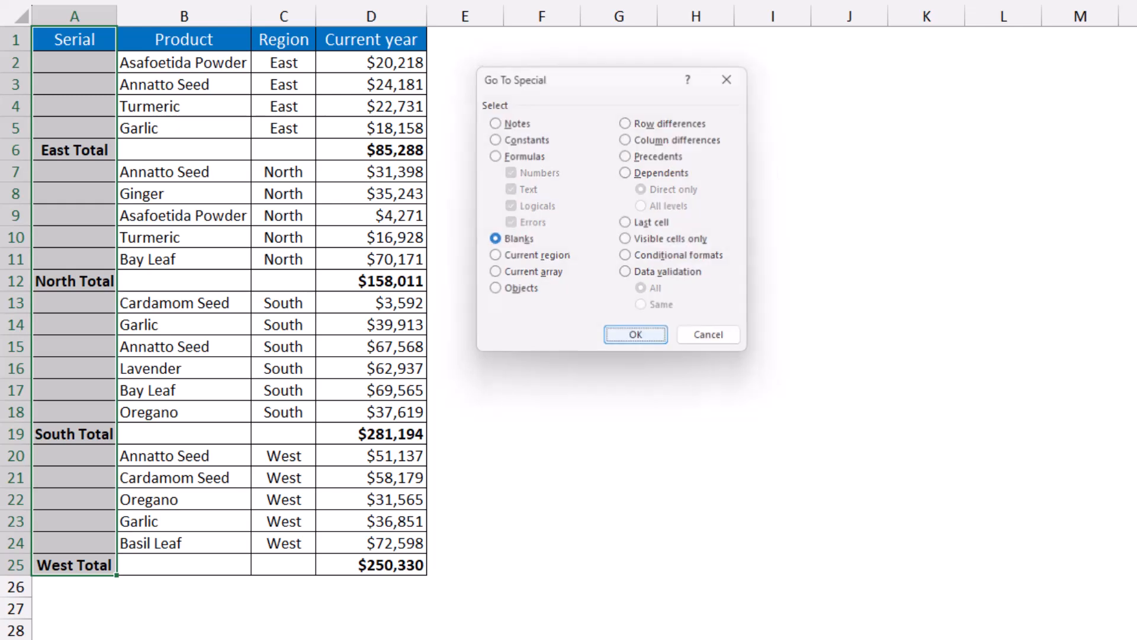
click(634, 334)
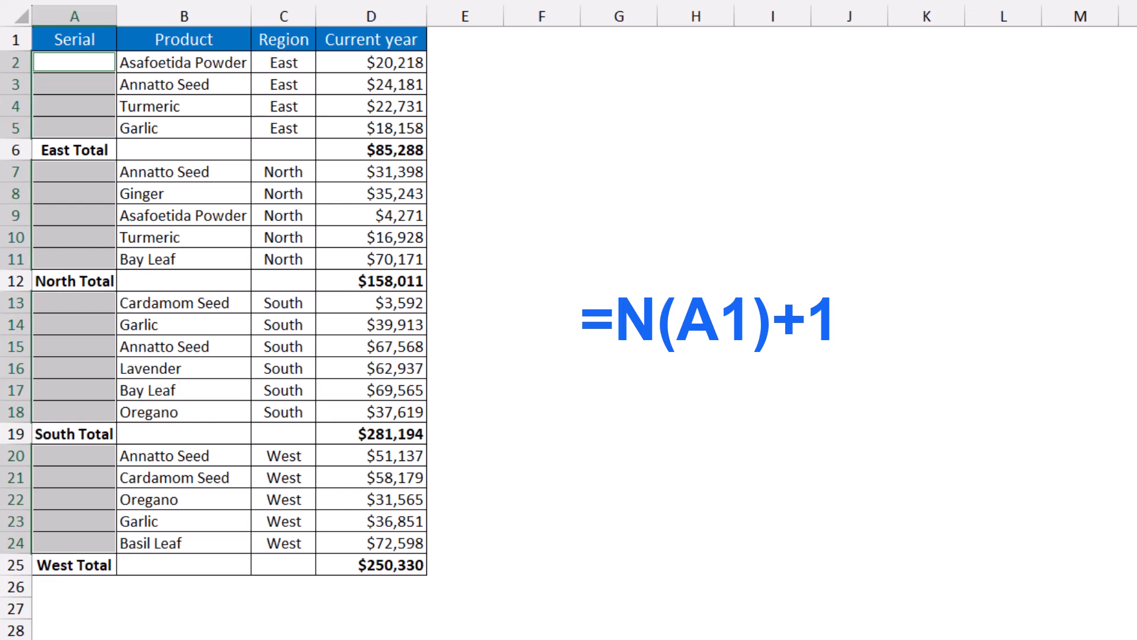
Fill =N(A1)+1 into all selected blank Serial cells at once.
text(=N()
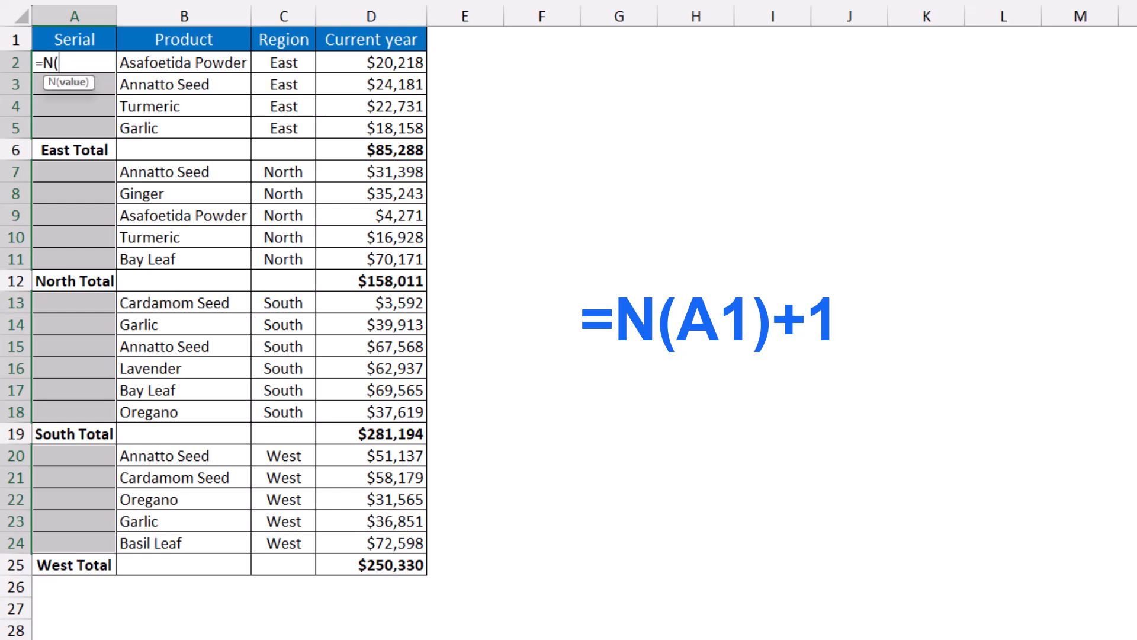
text(A1))
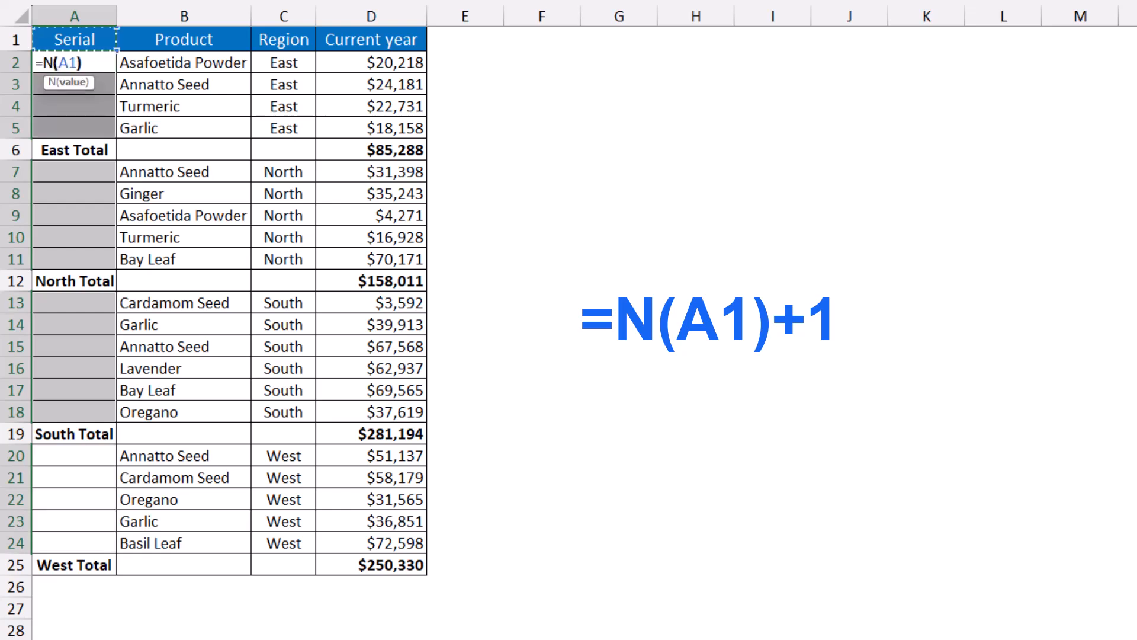
text(+1)
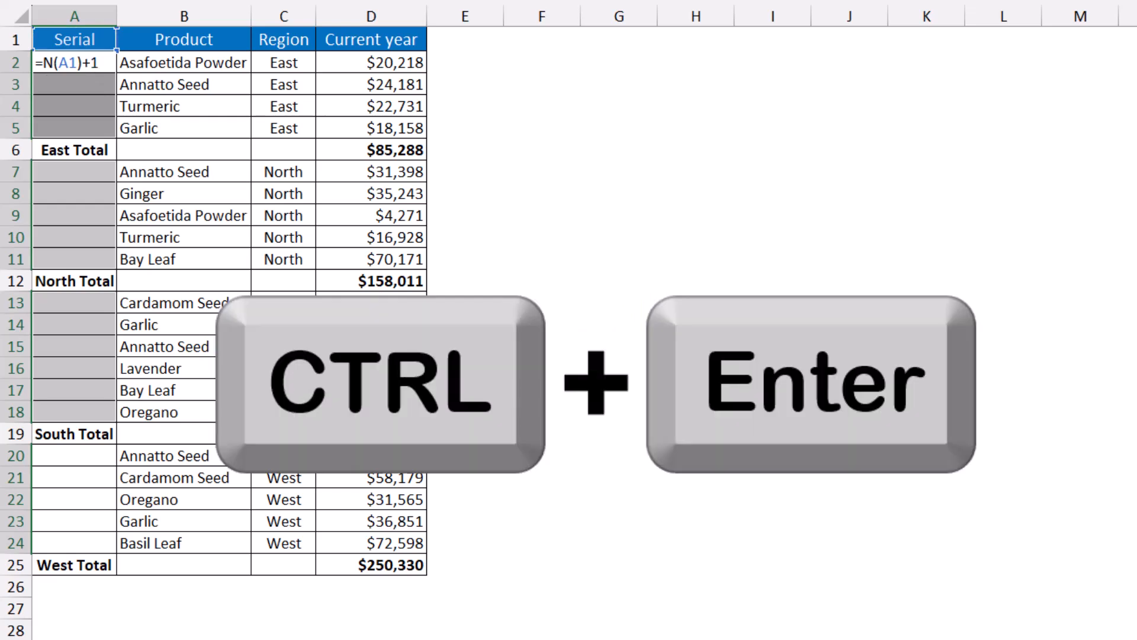
key(ctrl+enter)
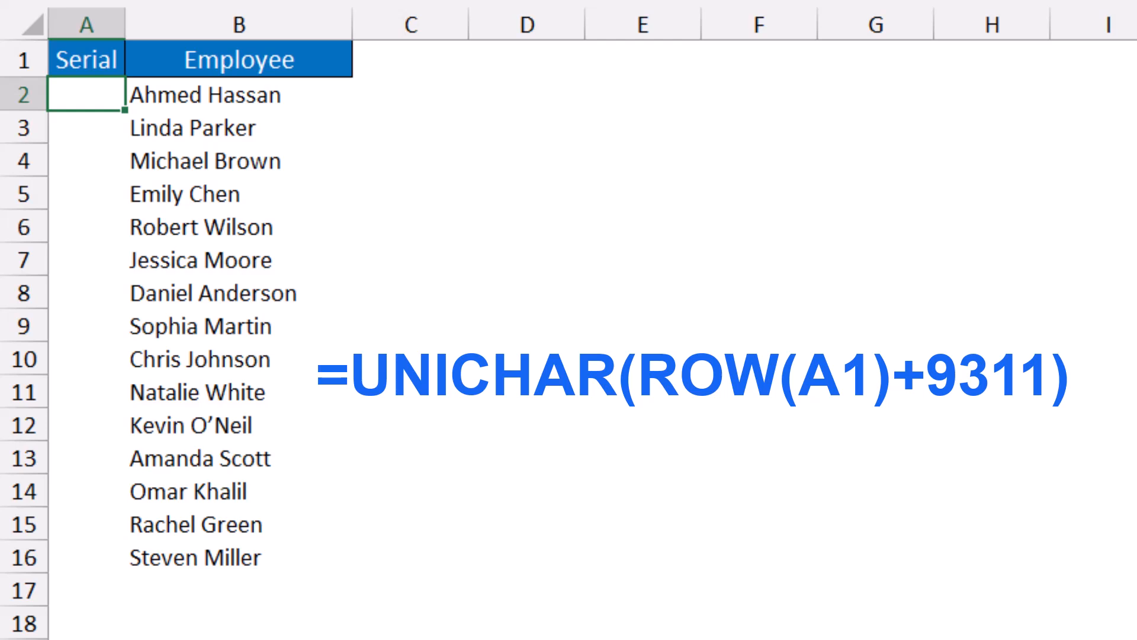
Enter =UNICHAR(ROW(A1)+9311) in the Serial cell A2.
text(=UNICHAR(ROW(A1)+9311))
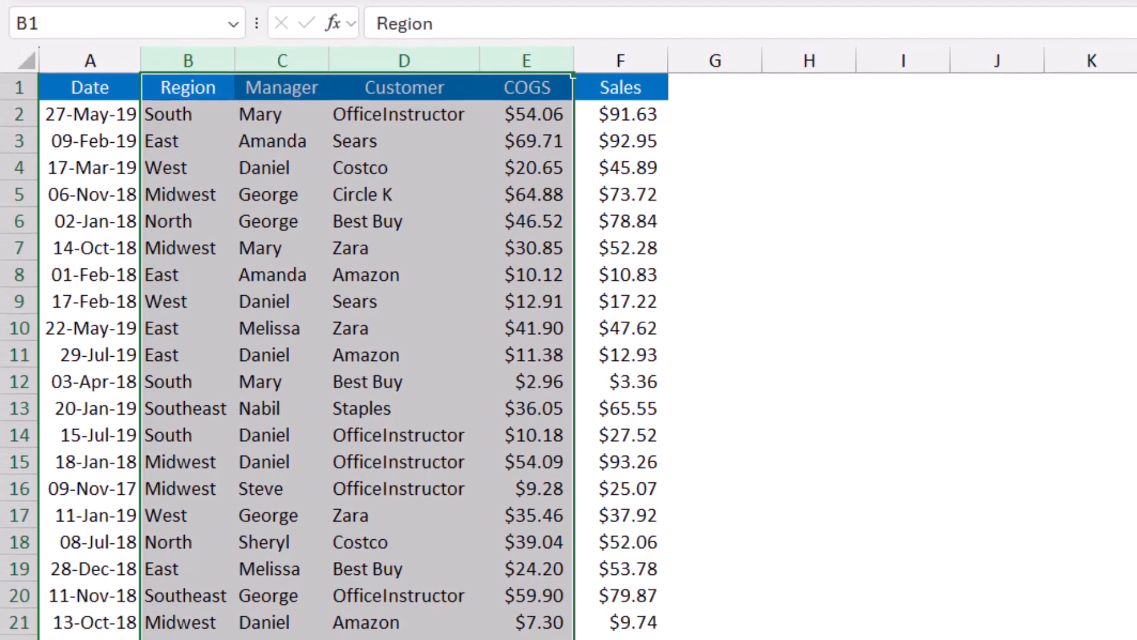
Group the Region through COGS columns (B to E) into an outline.
key(shift+alt+right)
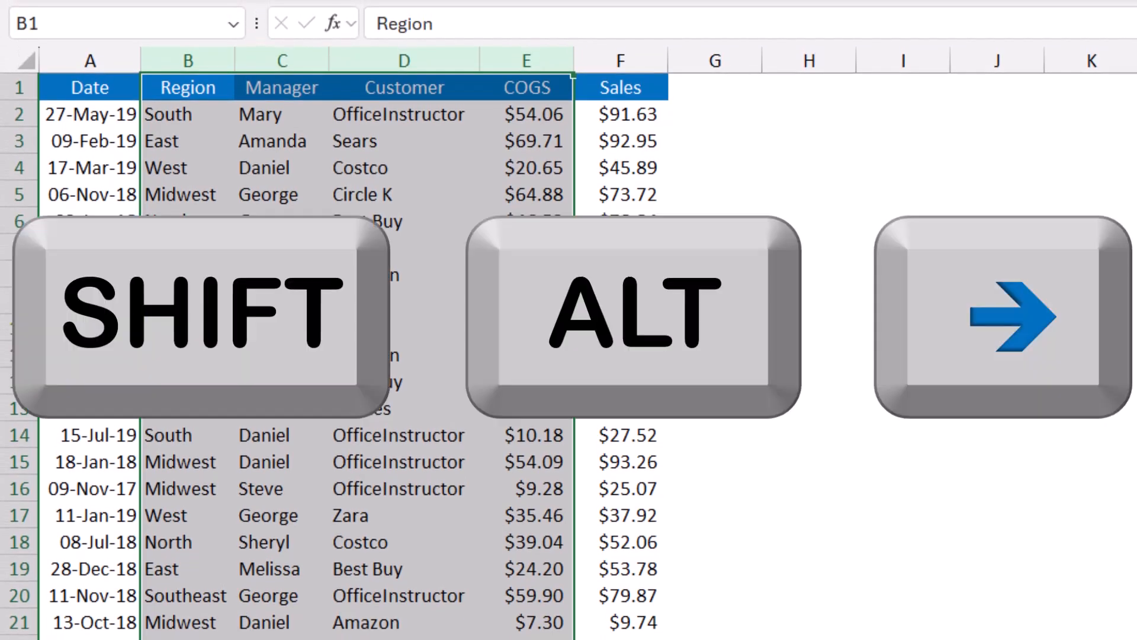
key(shift+alt+right)
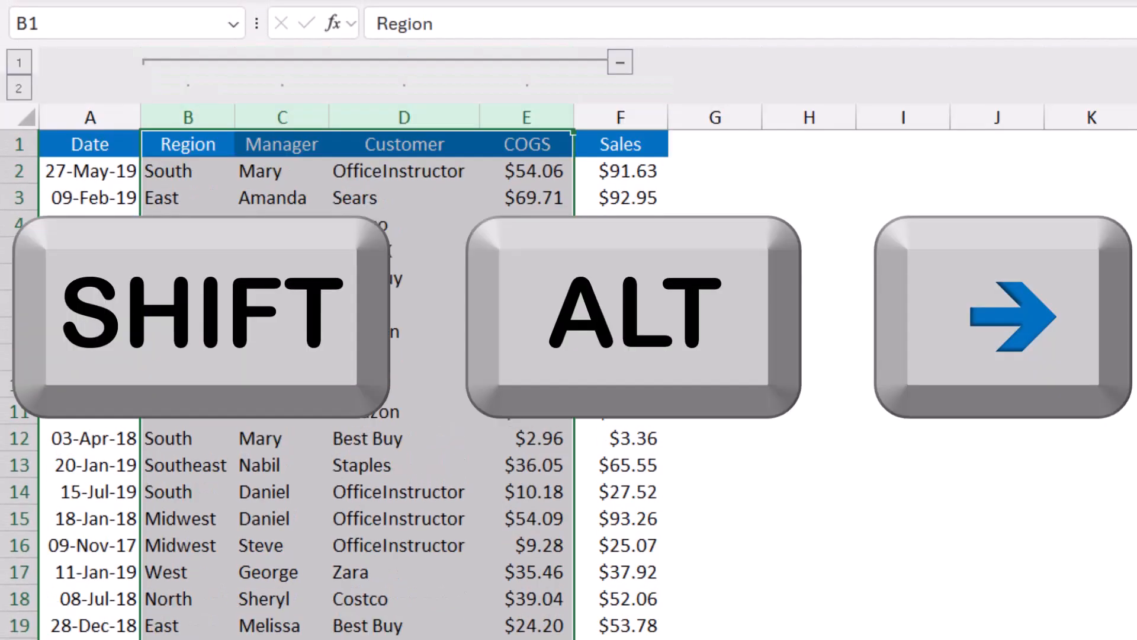
click(620, 63)
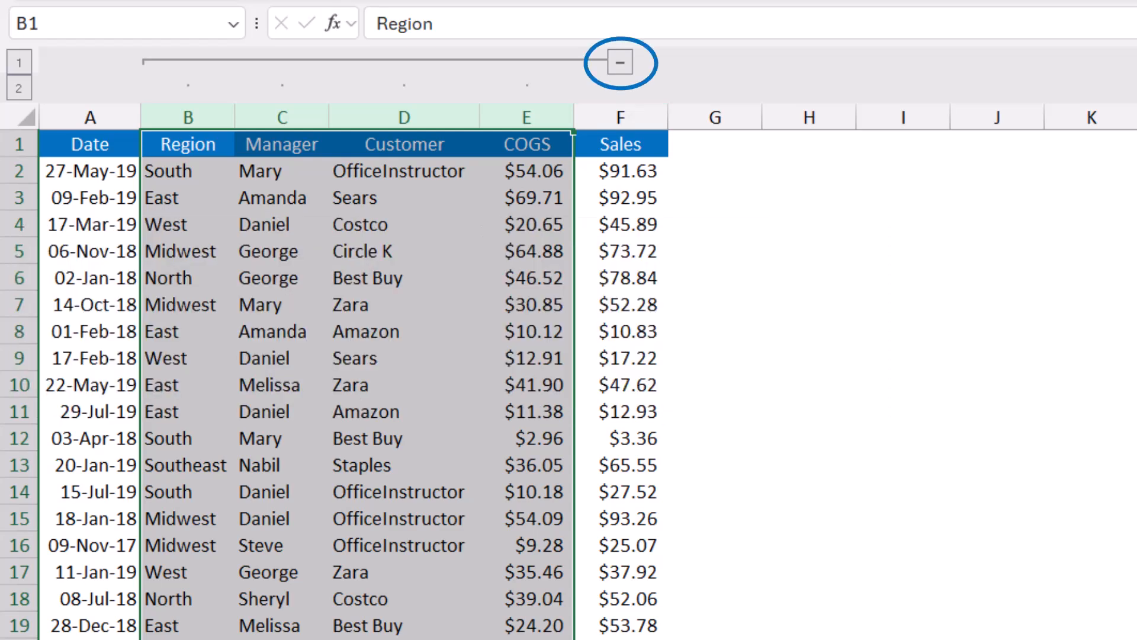
click(902, 303)
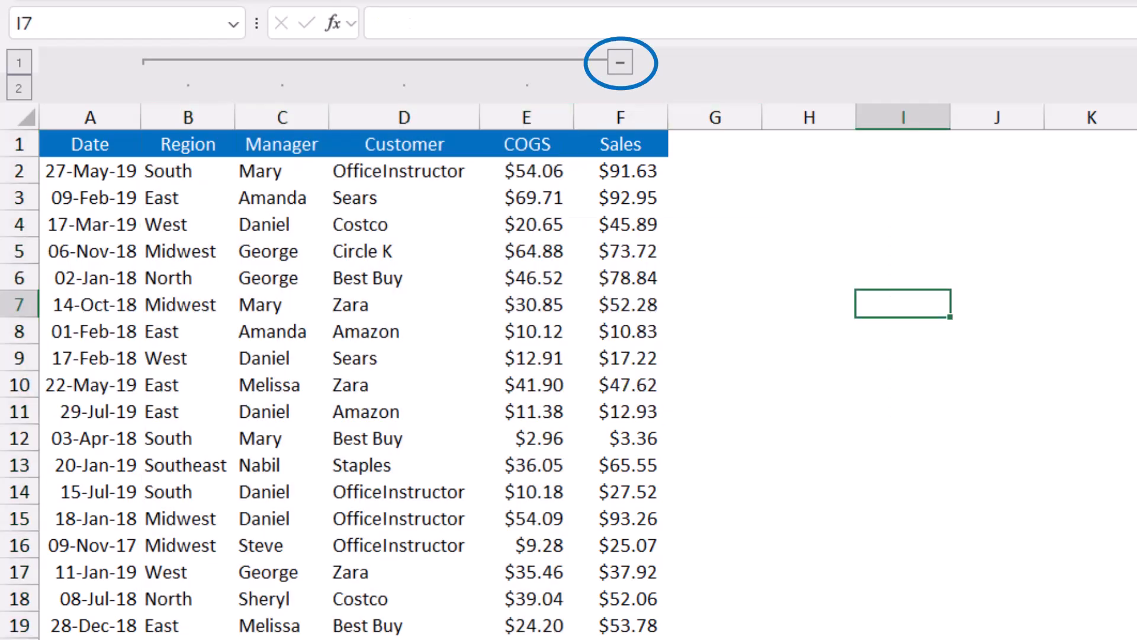
Collapse and re-expand the B–E column group, then reselect and ungroup it.
click(621, 62)
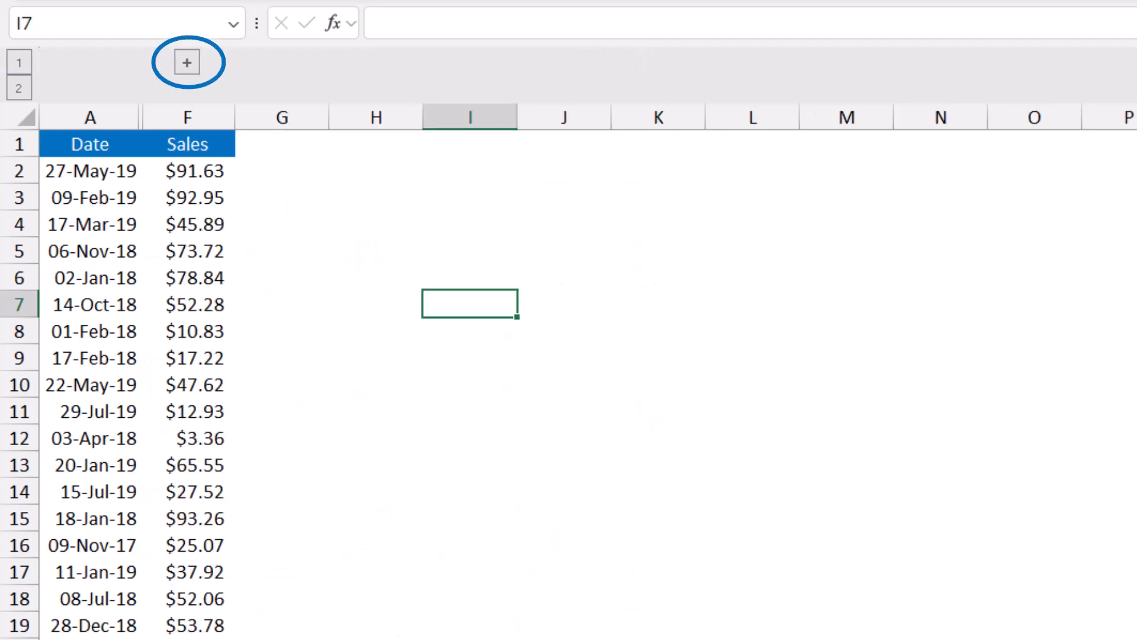
click(187, 61)
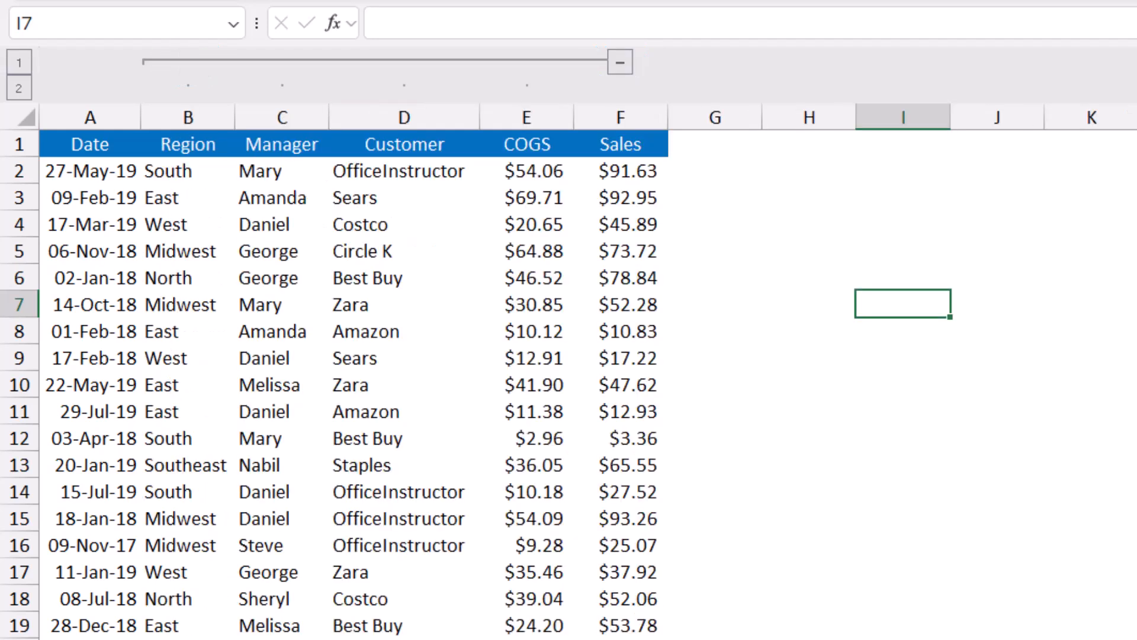
click(187, 116)
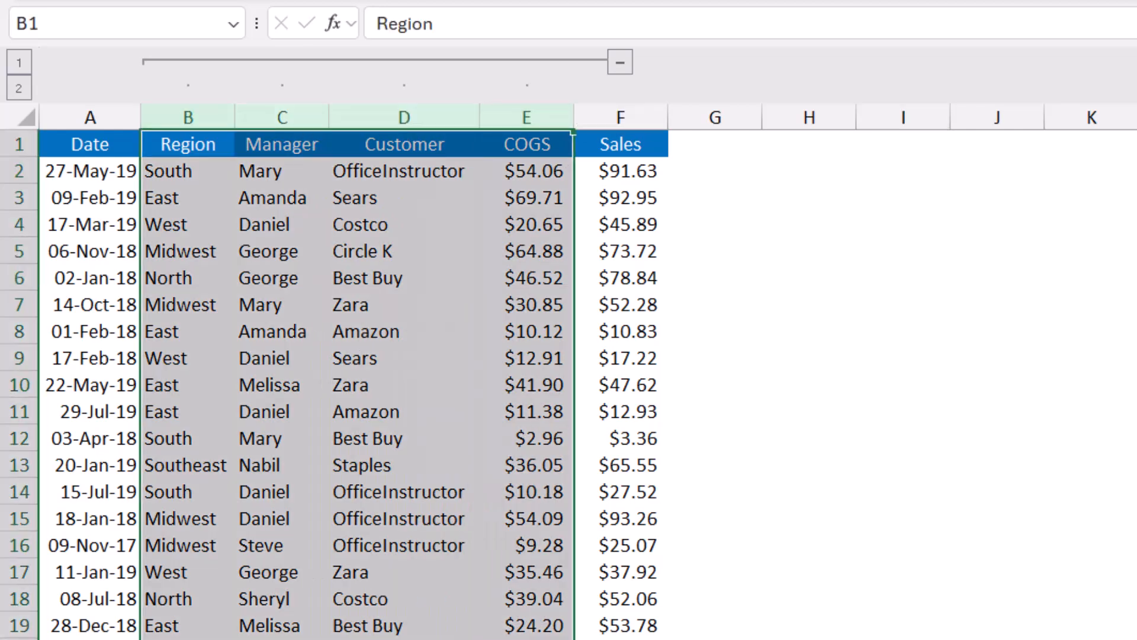
key(shift+alt+left)
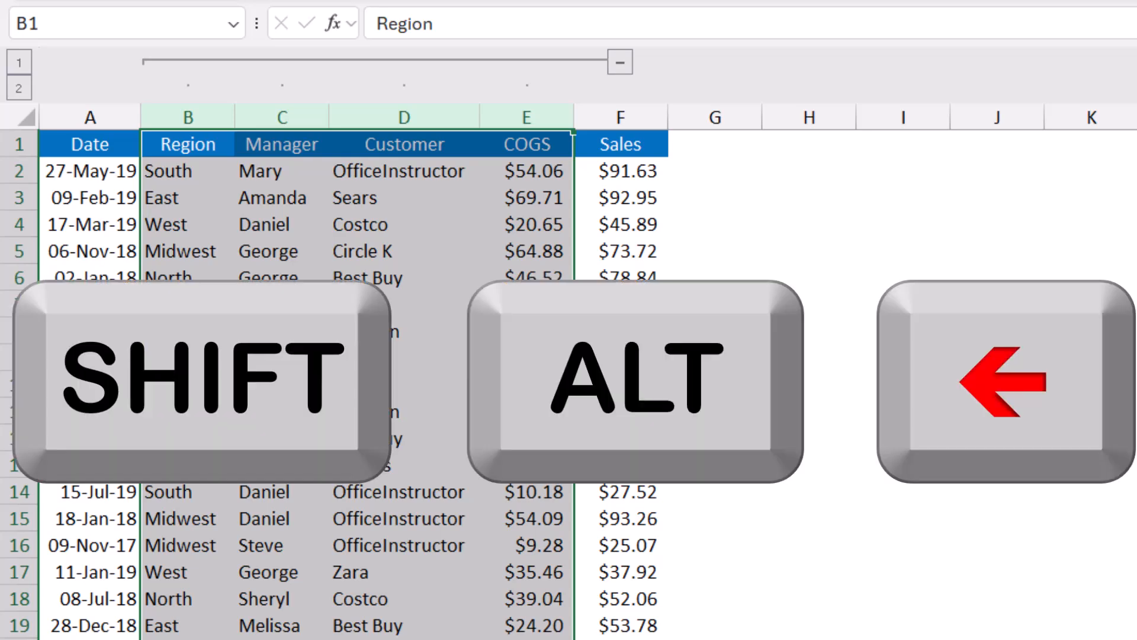